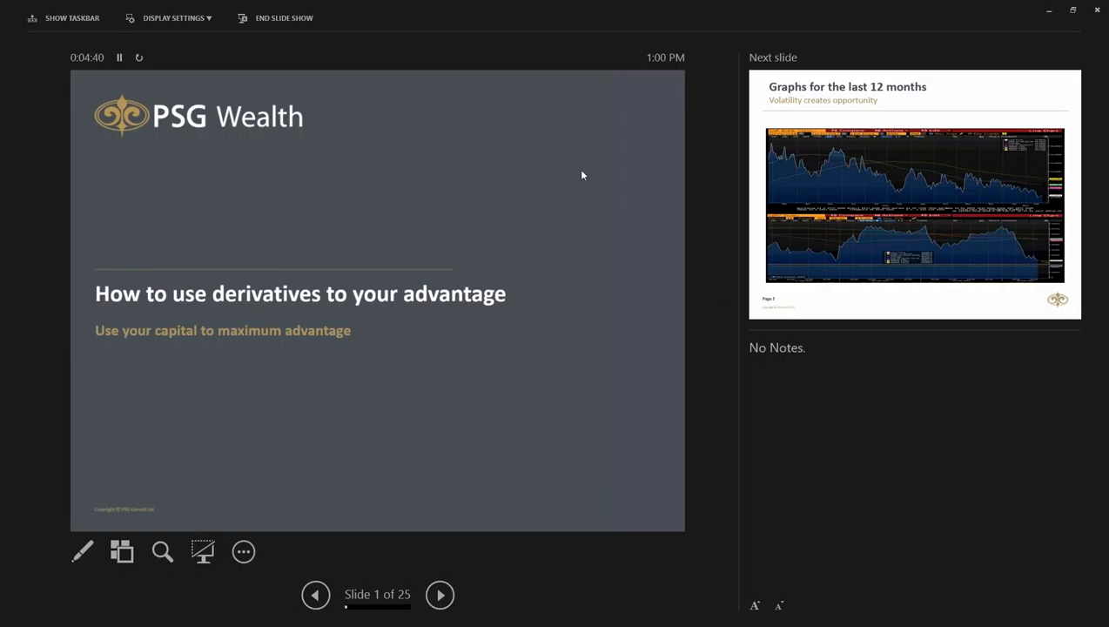
{"action": "mouse_move", "coordinate": [568, 163]}
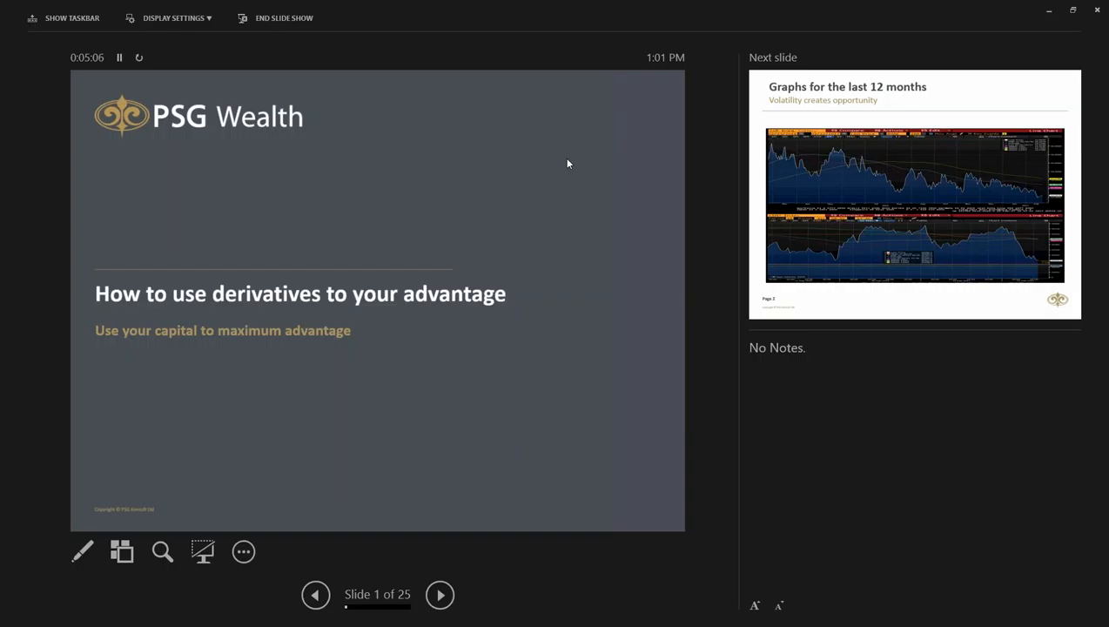
{"action": "mouse_move", "coordinate": [877, 397]}
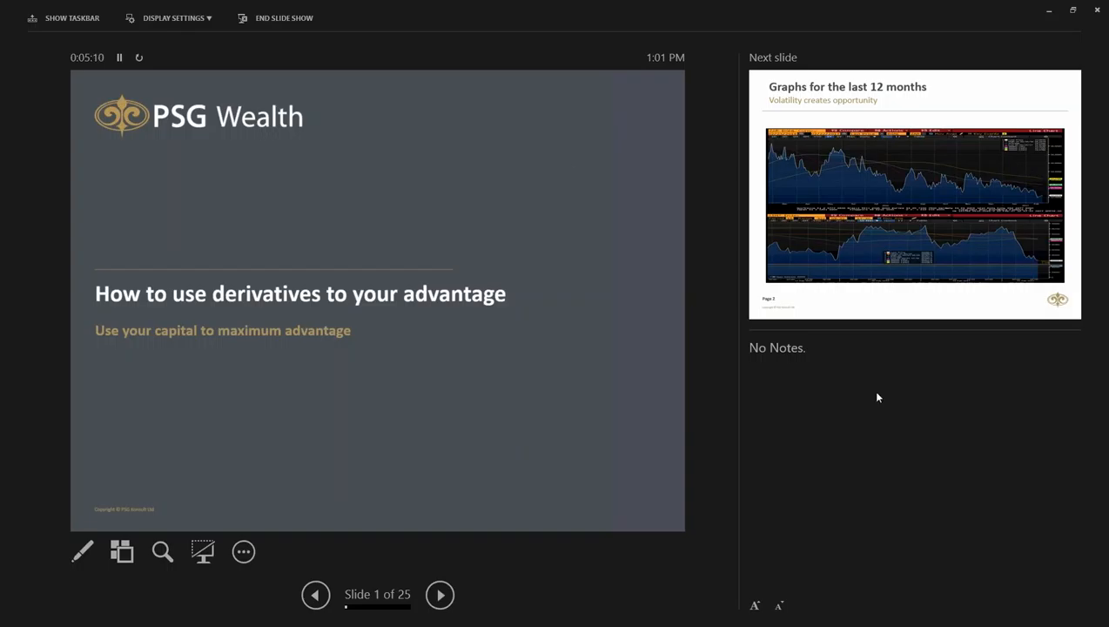
Step: Advance the slide show to slide 2, the graphs for the last 12 months
{"action": "left_click", "coordinate": [440, 595]}
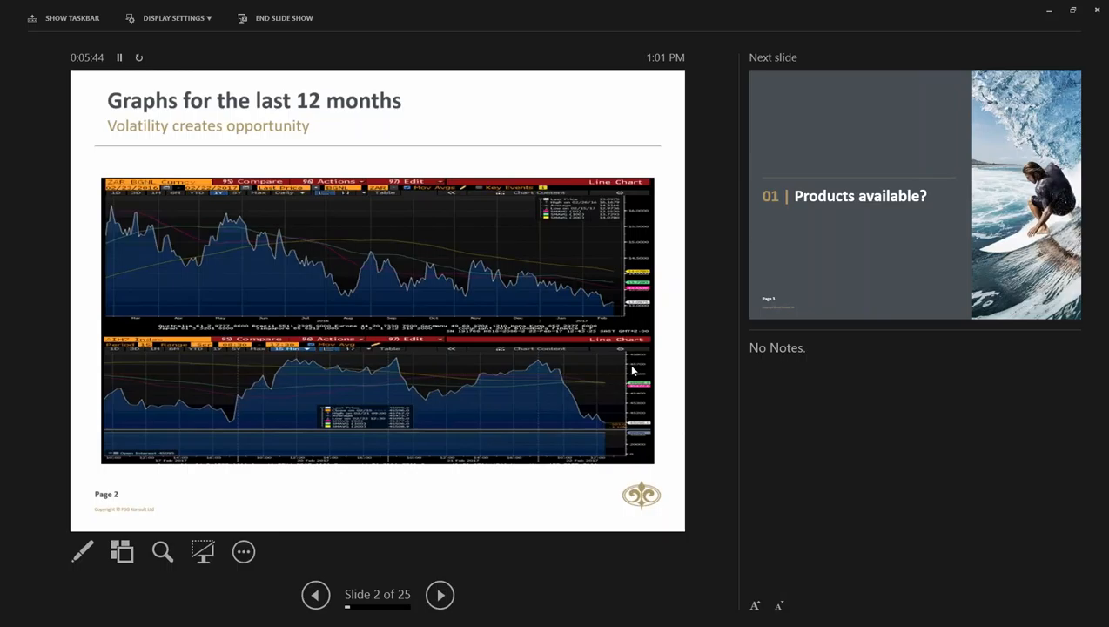
{"action": "mouse_move", "coordinate": [589, 329]}
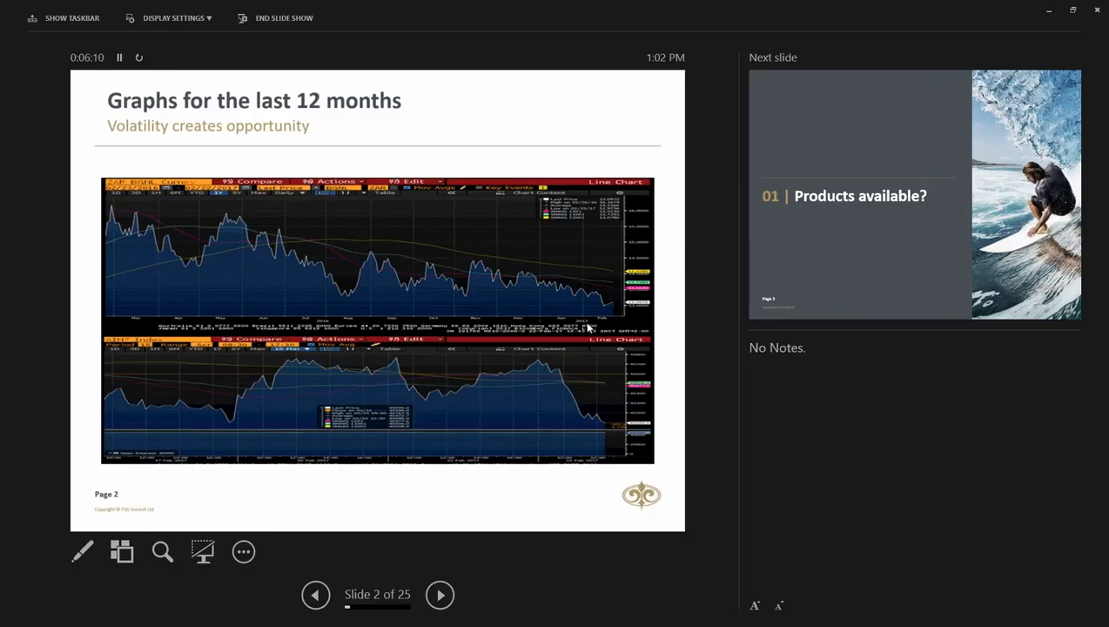
Step: Advance the slide show to slide 4, 'What are we proposing?'
{"action": "left_click", "coordinate": [439, 595]}
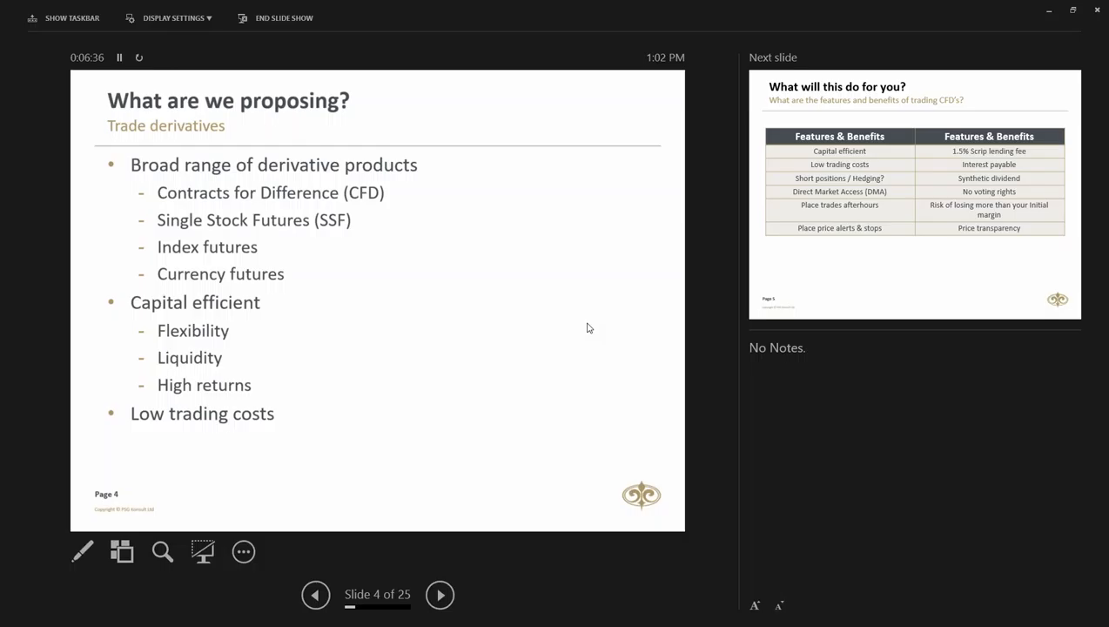
Step: Advance to slide 5, the CFD features-and-benefits table
{"action": "left_click", "coordinate": [439, 595]}
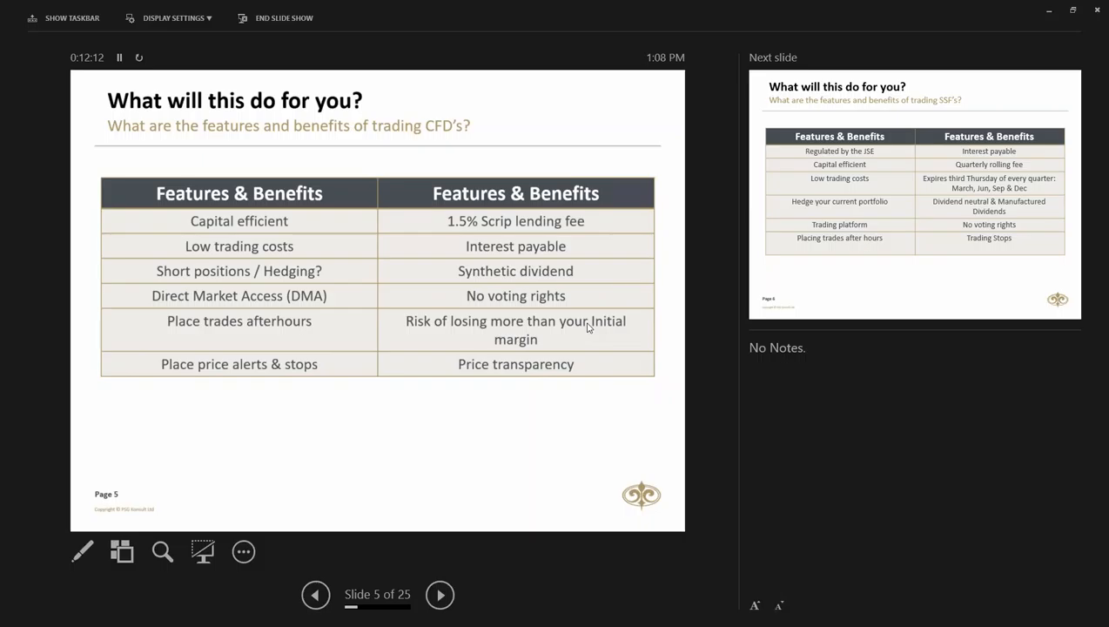
Step: Advance to slide 6, the SSF features-and-benefits table
{"action": "left_click", "coordinate": [439, 595]}
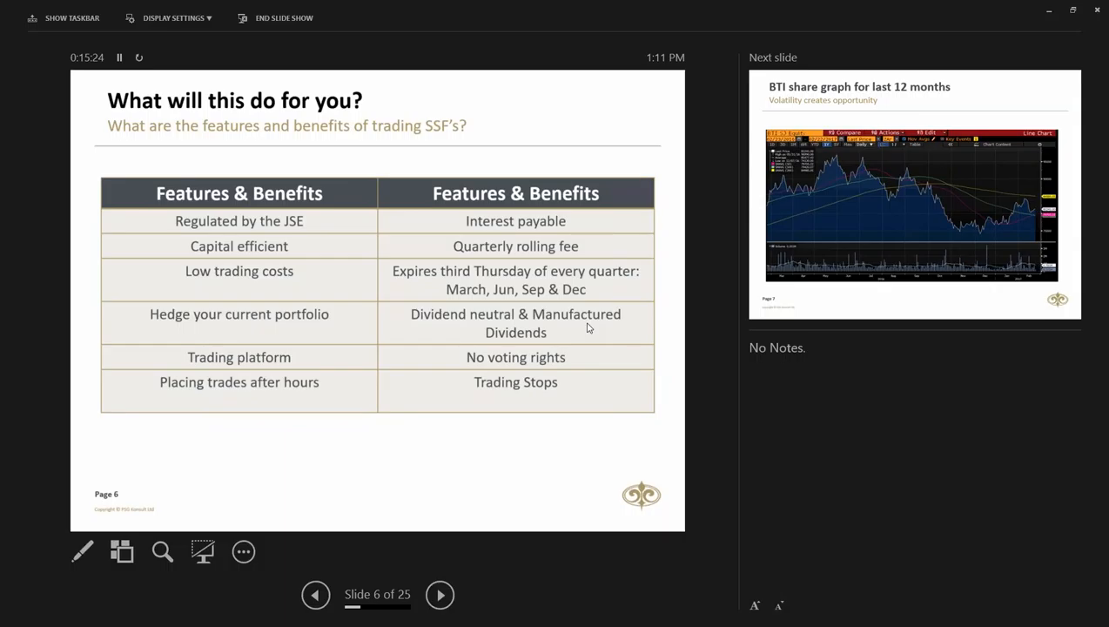
Step: Advance to slide 8, the INDEX futures features-and-benefits table
{"action": "left_click", "coordinate": [439, 595]}
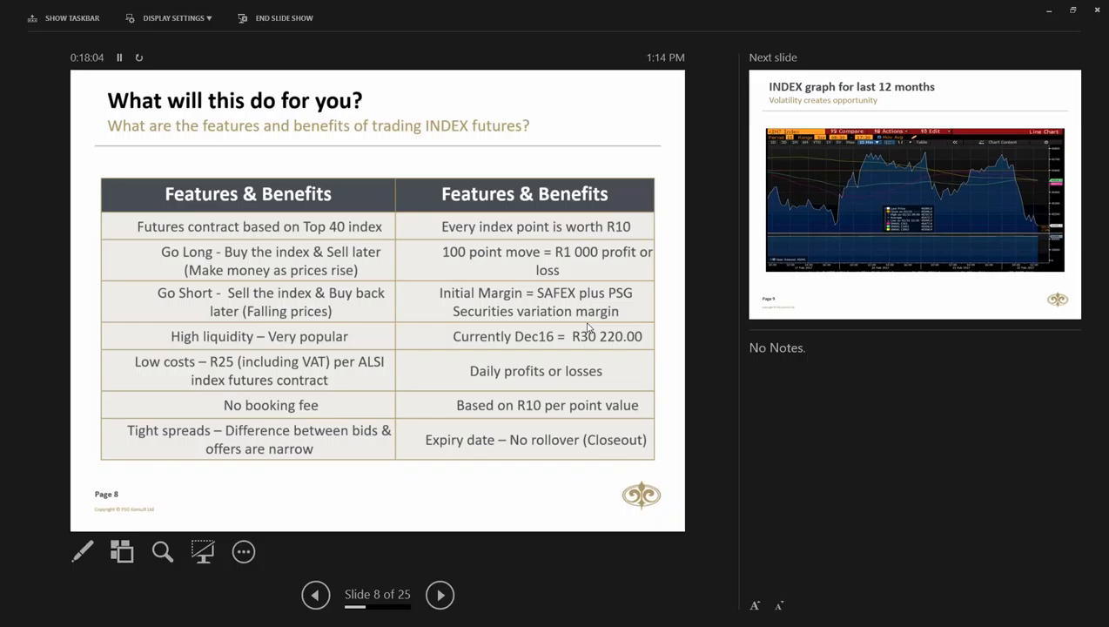
Step: Advance to slide 9, the INDEX graph for the last 12 months
{"action": "left_click", "coordinate": [439, 595]}
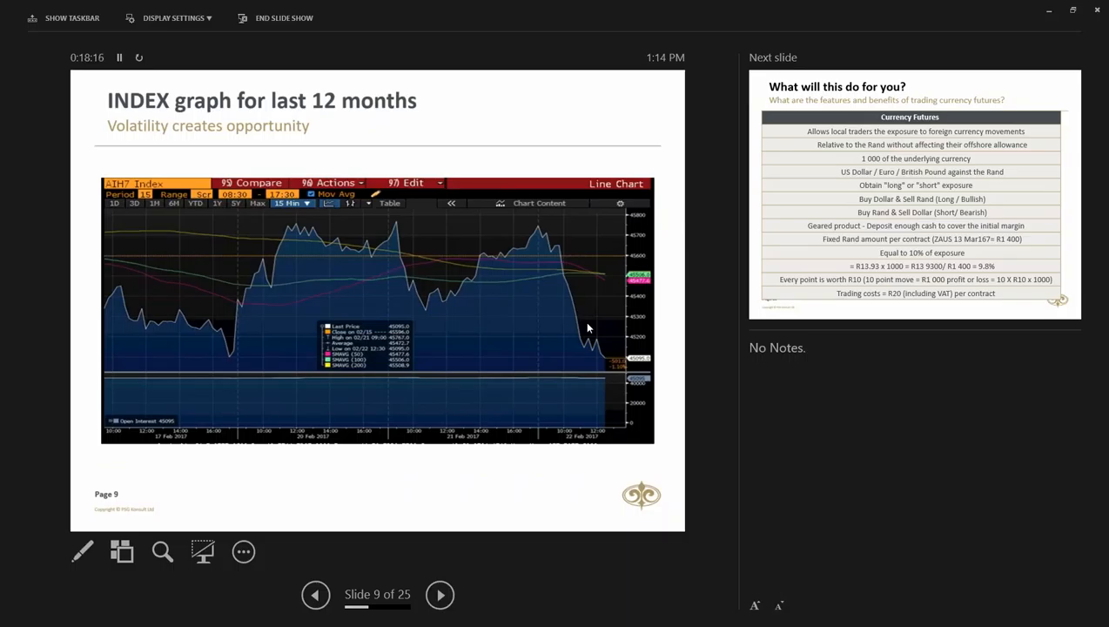
Step: Advance to slide 10, the currency futures features-and-benefits table
{"action": "left_click", "coordinate": [440, 595]}
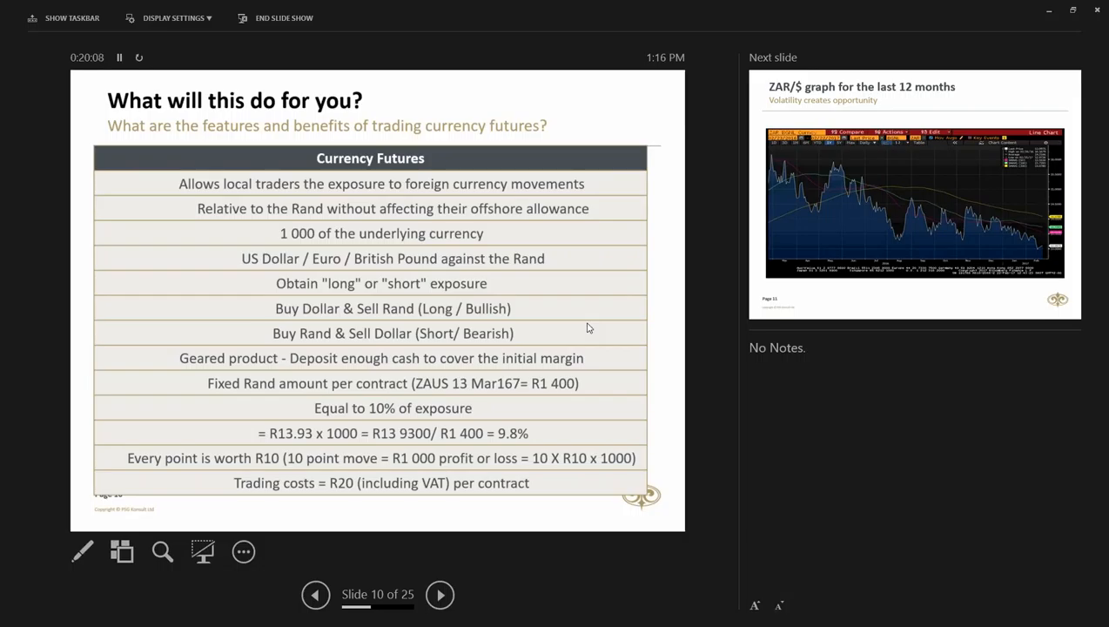
Step: Advance to slide 12, the 'What will this do for you?' section divider
{"action": "left_click", "coordinate": [440, 595]}
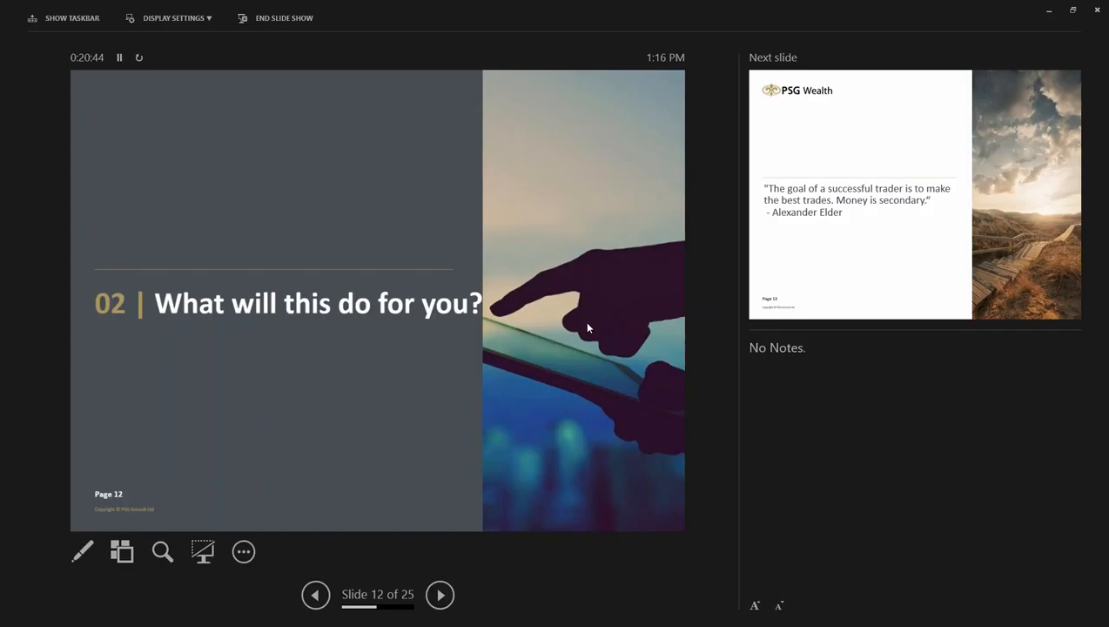
Step: Advance to slide 14, 'Who can benefit?' on capital-efficient leverage
{"action": "left_click", "coordinate": [439, 595]}
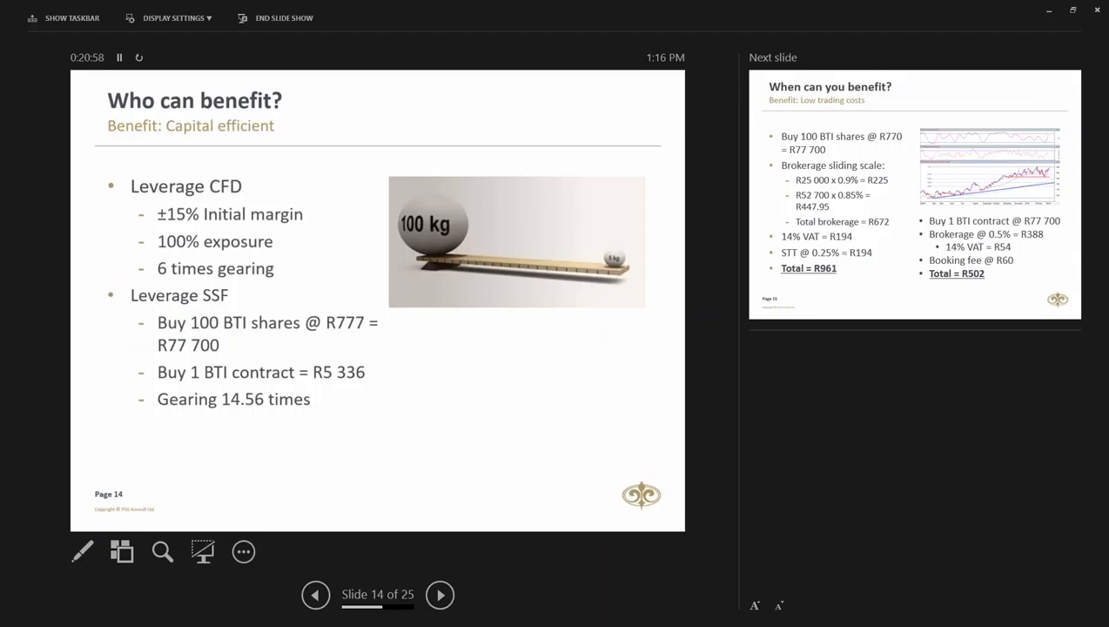
{"action": "mouse_move", "coordinate": [1012, 343]}
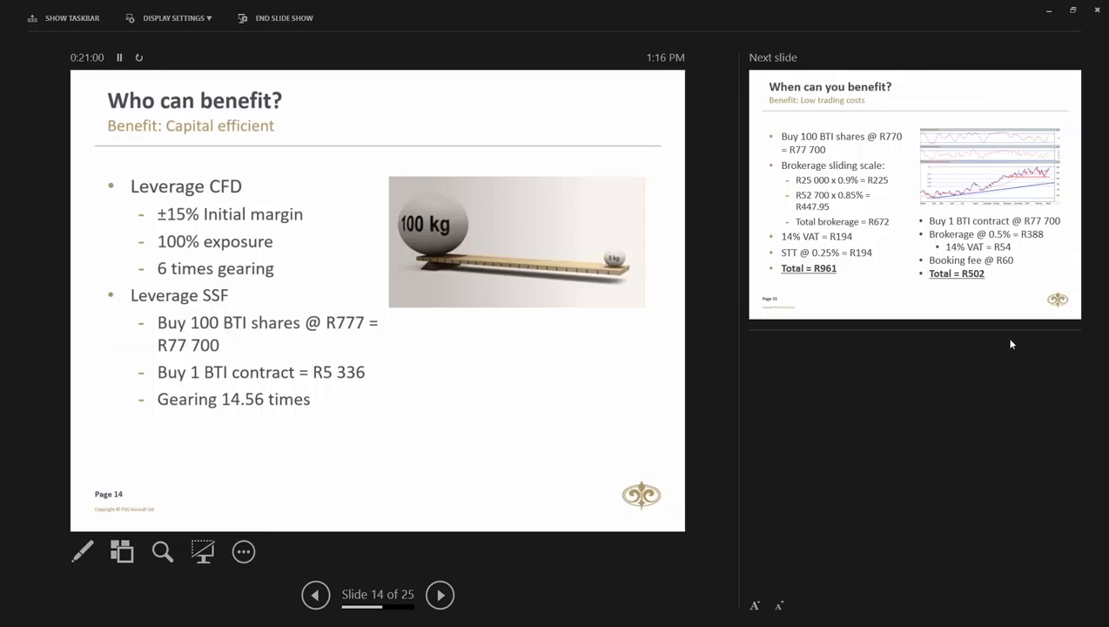
{"action": "mouse_move", "coordinate": [659, 403]}
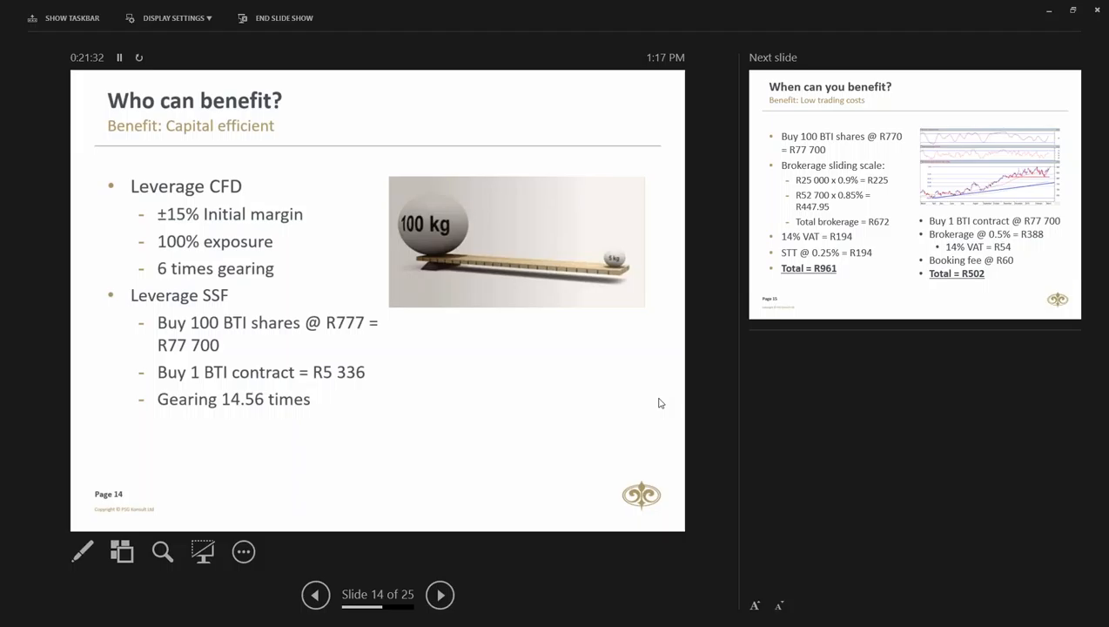
{"action": "mouse_move", "coordinate": [414, 435]}
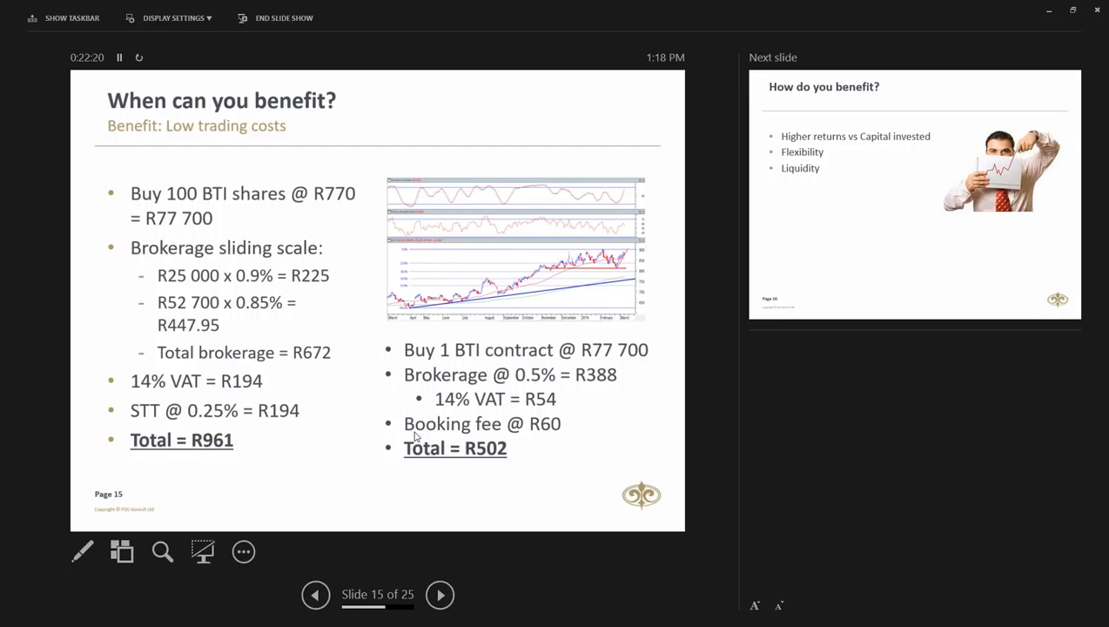
{"action": "left_click", "coordinate": [440, 594]}
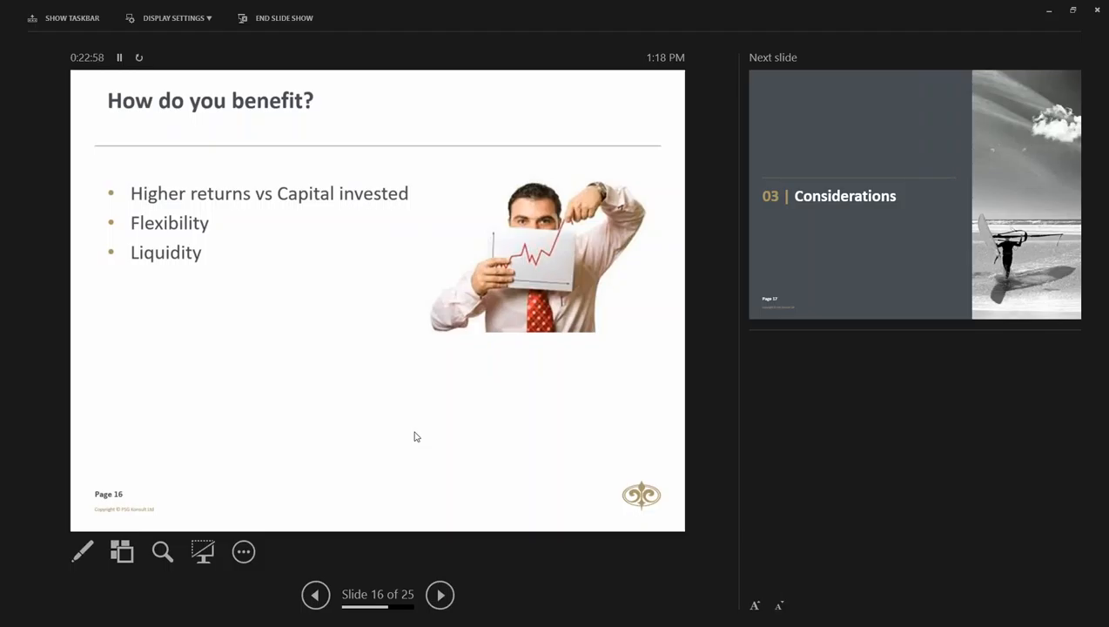
Step: Go back two slides to slide 14, then forward to slide 15 on low trading costs
{"action": "left_click", "coordinate": [315, 595]}
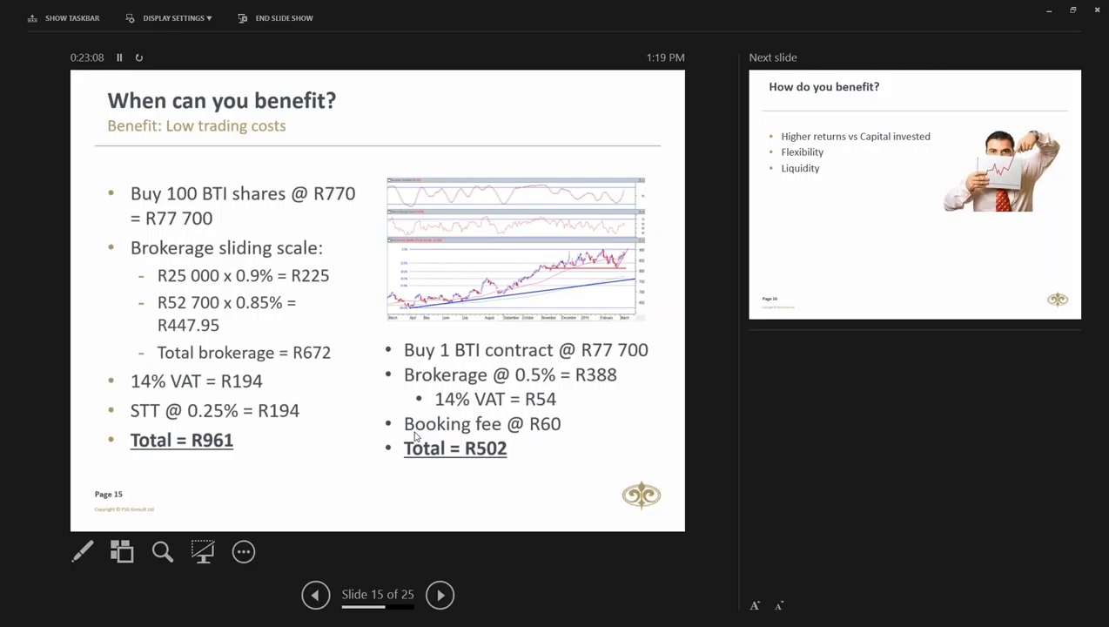
{"action": "left_click", "coordinate": [315, 594]}
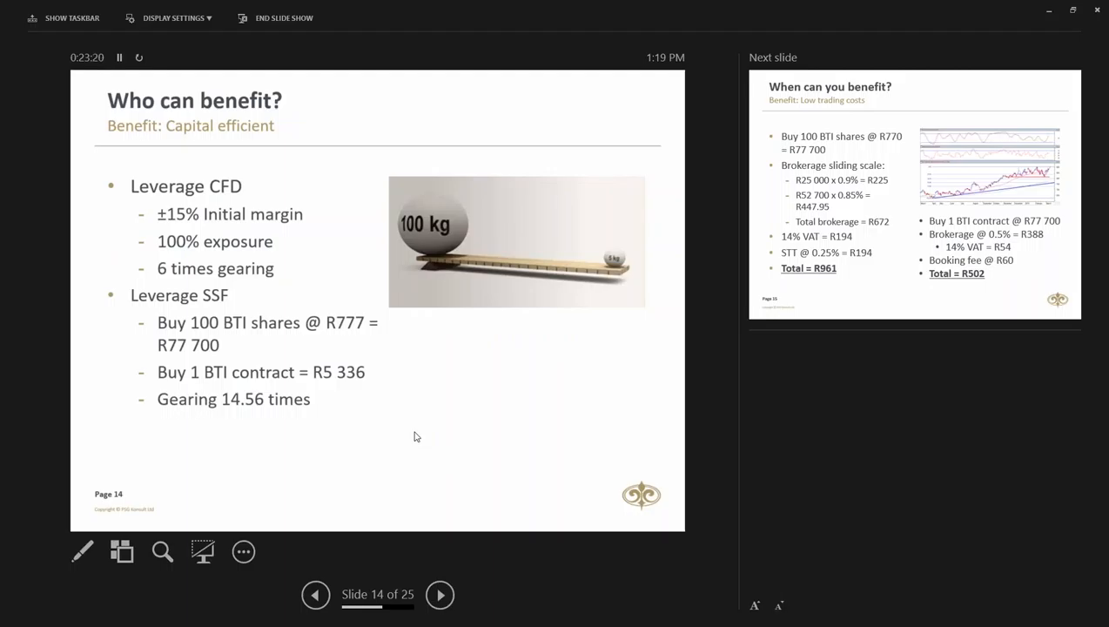
{"action": "left_click", "coordinate": [439, 595]}
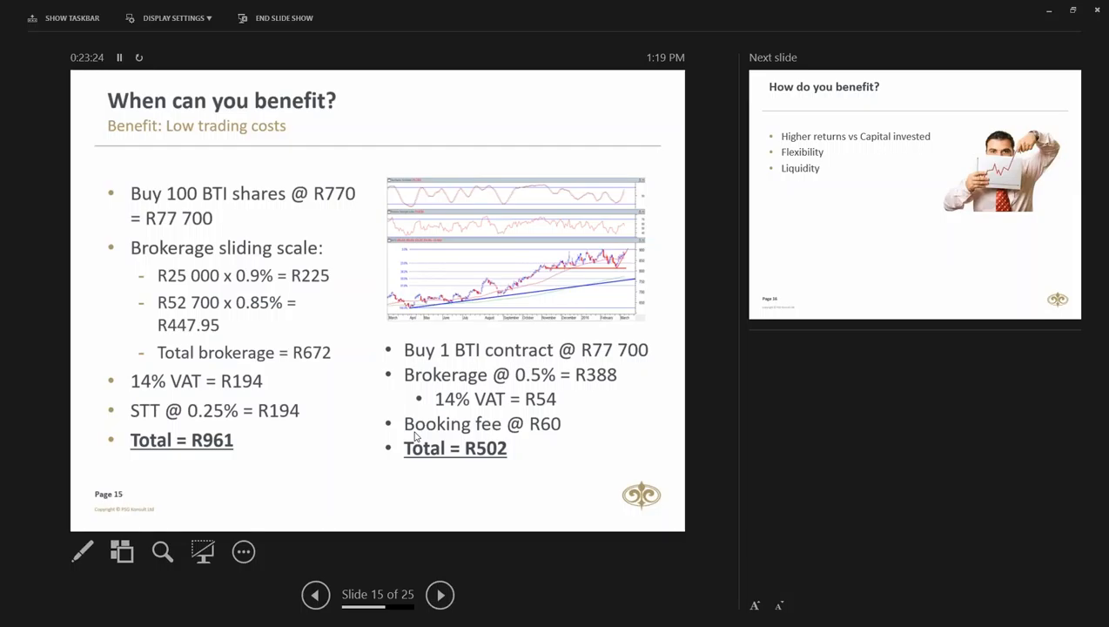
Step: Advance to slide 18, 'Considerations' on whether novice traders should trade derivatives
{"action": "left_click", "coordinate": [440, 594]}
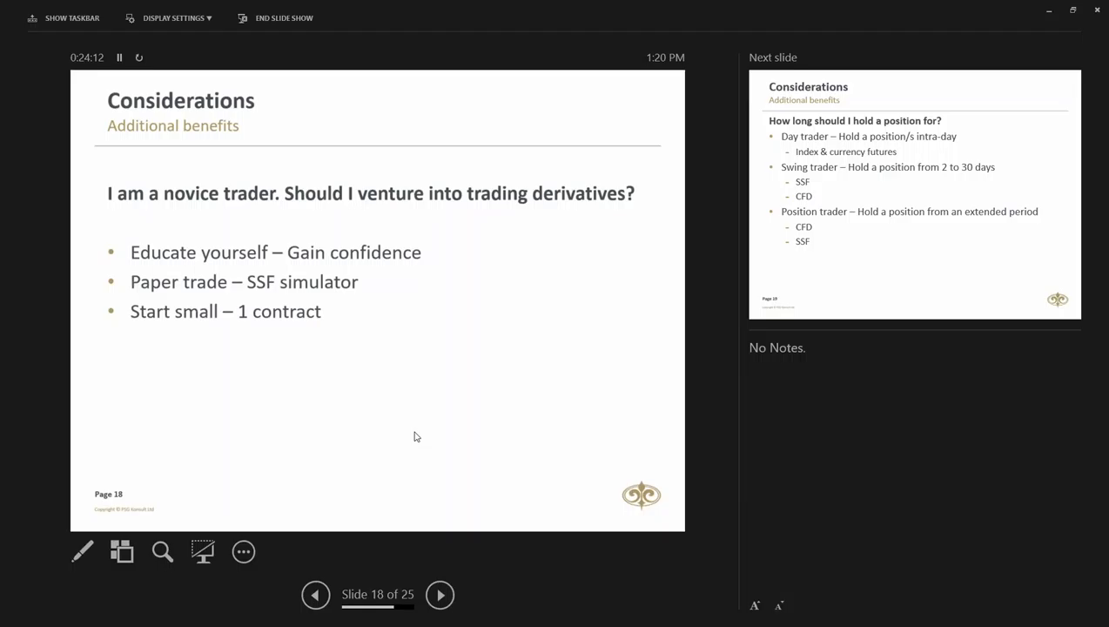
Step: Advance to slide 19 on how long each trader type should hold a position
{"action": "left_click", "coordinate": [440, 595]}
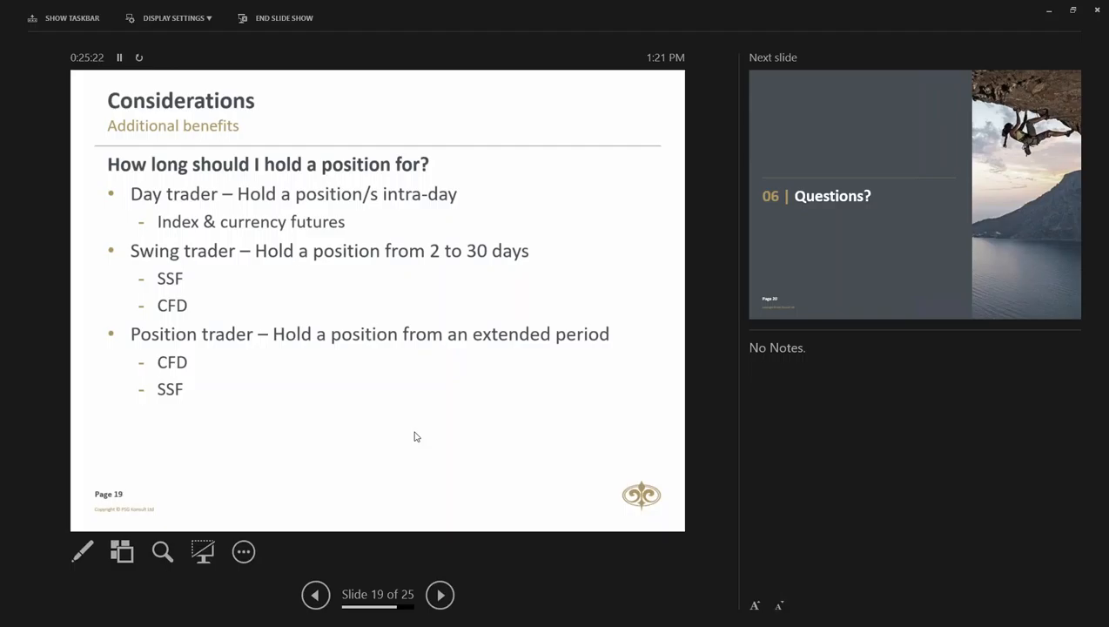
Step: Advance to slide 20 of 25, the 'Questions?' section divider
{"action": "left_click", "coordinate": [440, 595]}
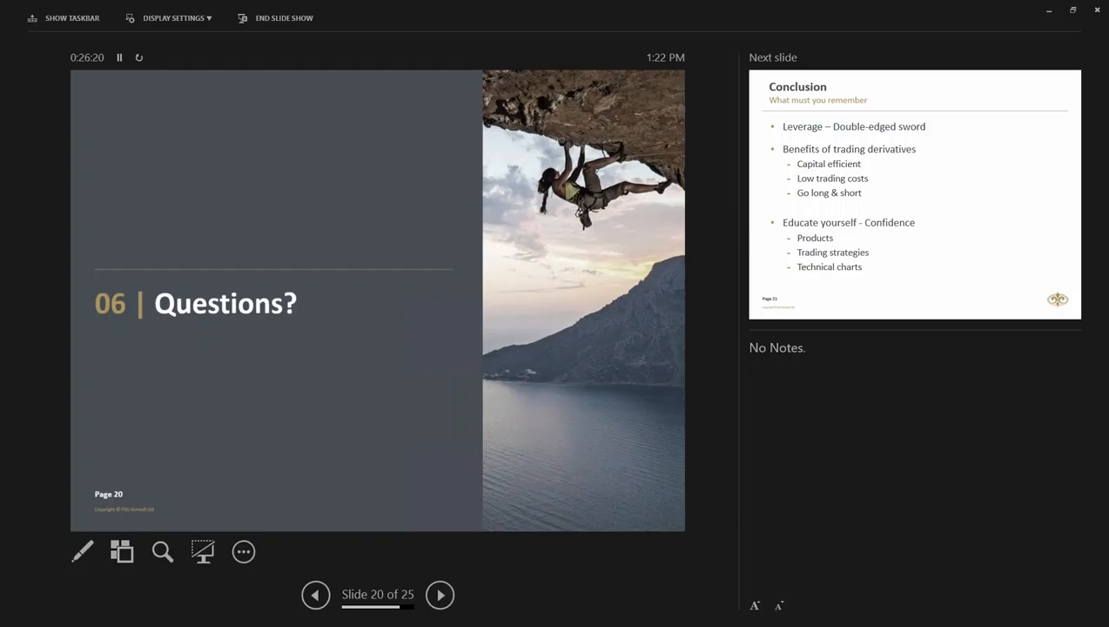
{"action": "mouse_move", "coordinate": [949, 252]}
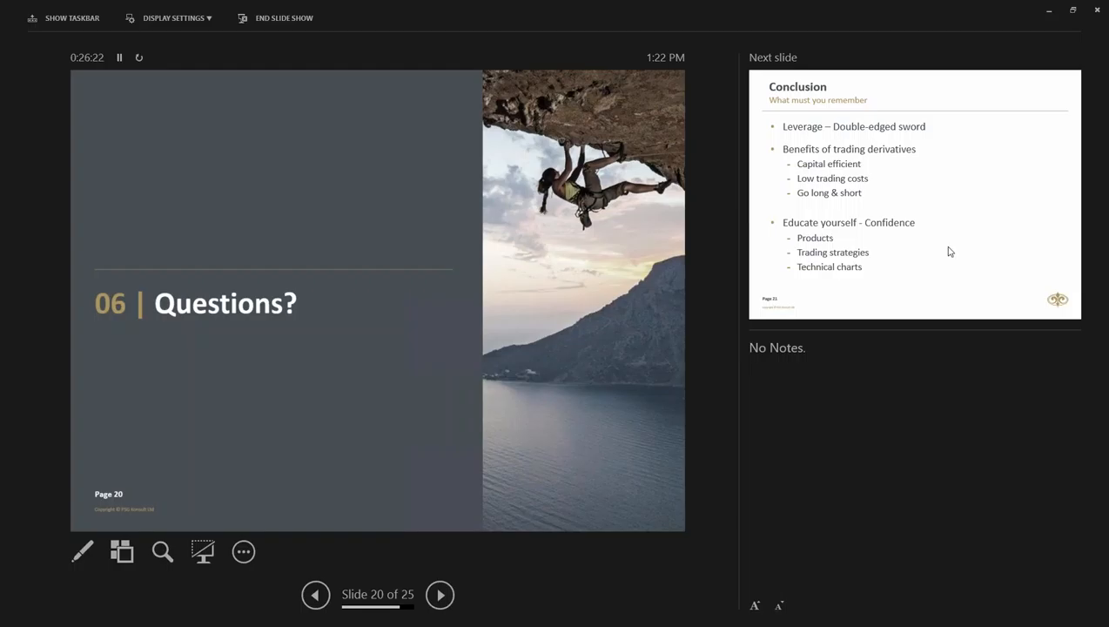
{"action": "mouse_move", "coordinate": [1056, 260]}
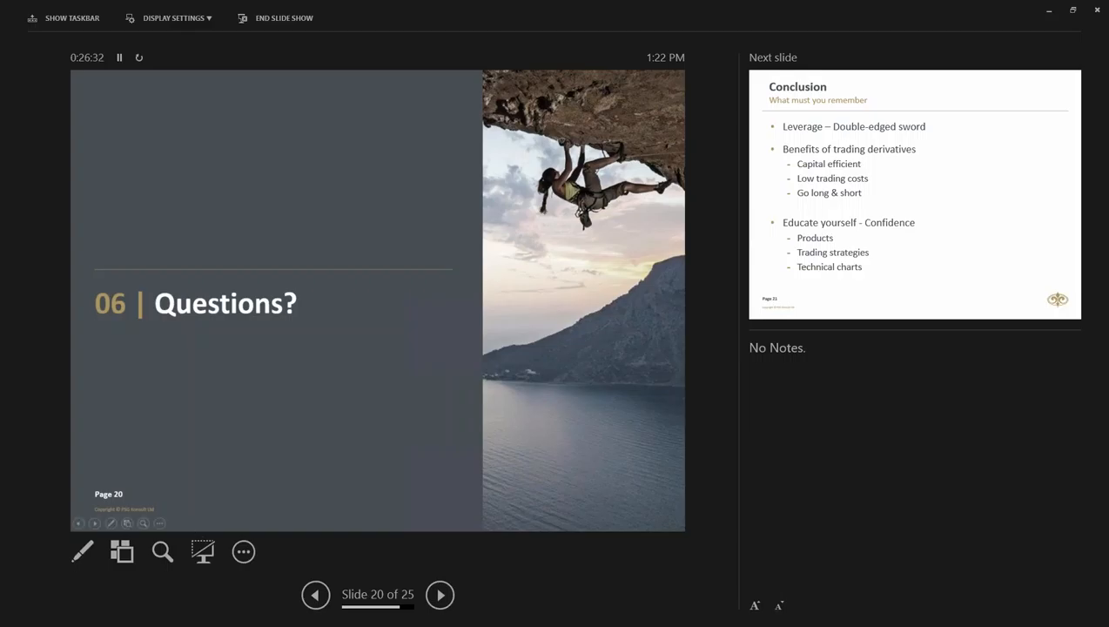
Step: Advance past slide 21 'Conclusion' to slide 22 'Next action steps?'
{"action": "left_click", "coordinate": [440, 595]}
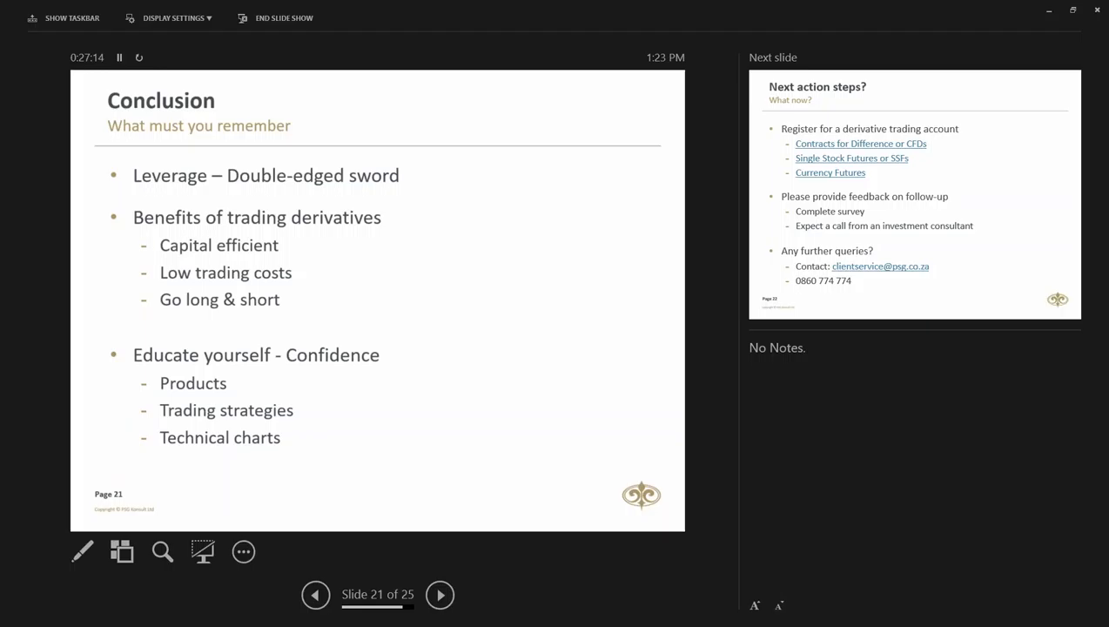
{"action": "left_click", "coordinate": [439, 594]}
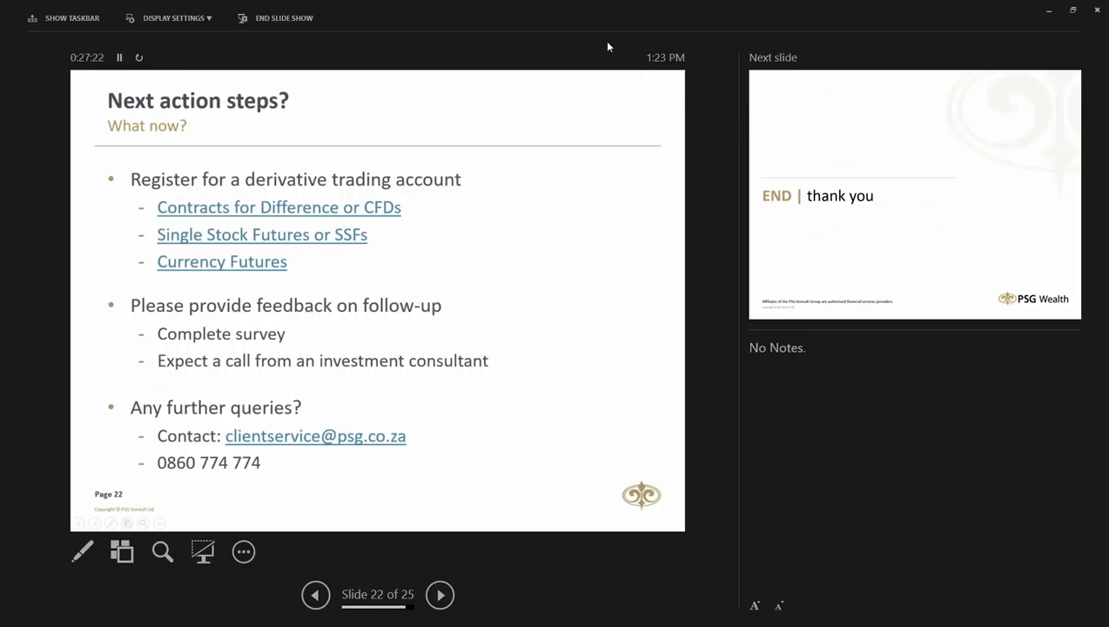
Step: Step back one slide to slide 21 of 25, the Conclusion recap
{"action": "left_click", "coordinate": [316, 595]}
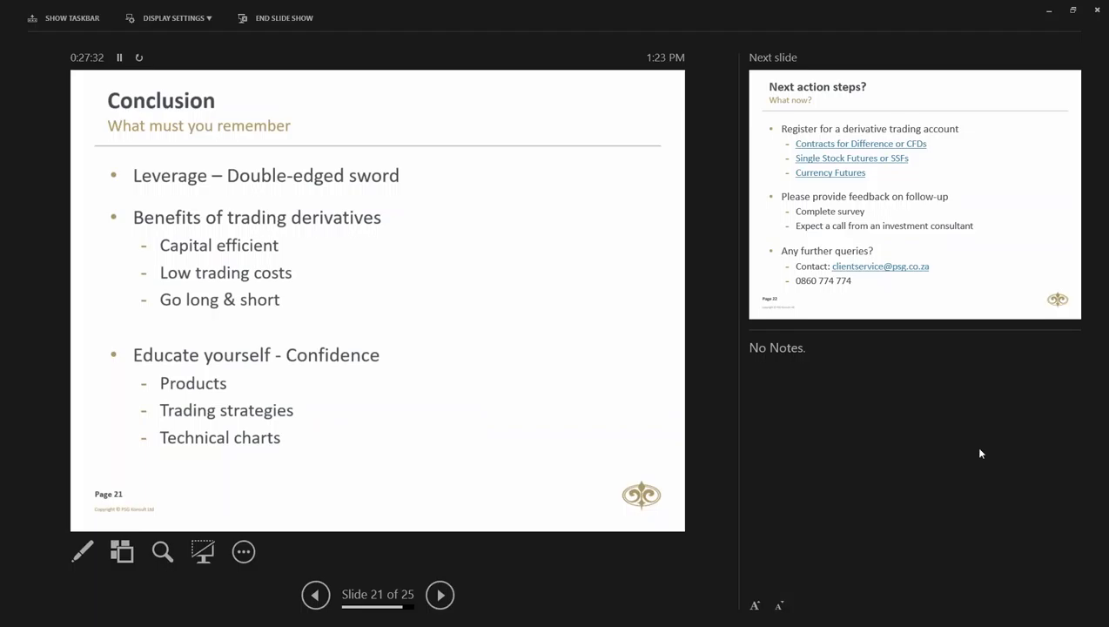
{"action": "mouse_move", "coordinate": [341, 363]}
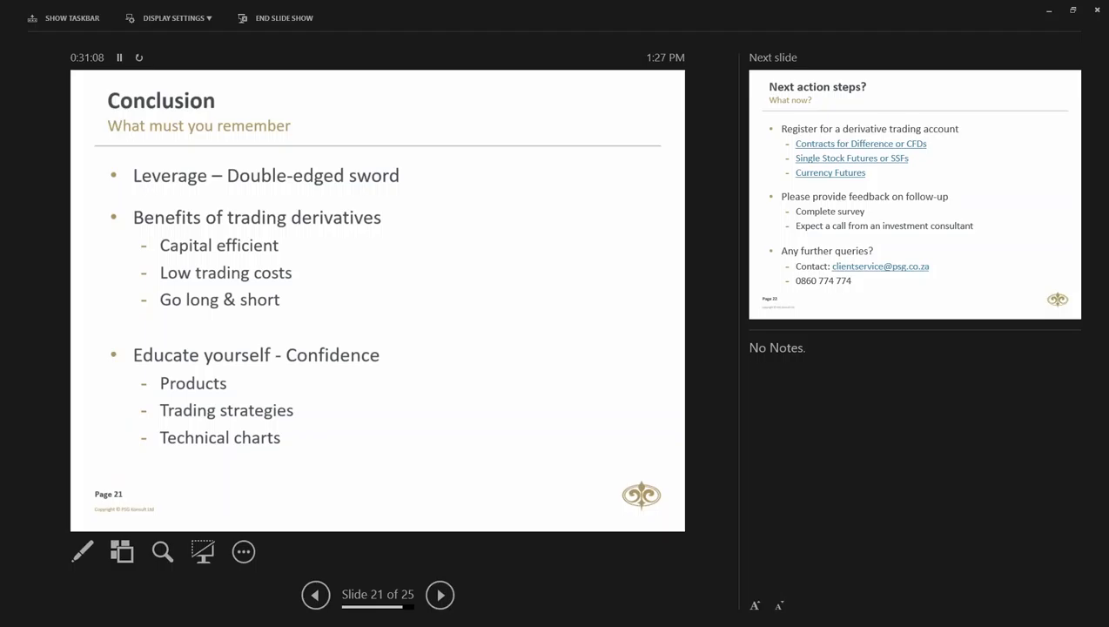
Step: Step back to slide 15 of 25, 'When can you benefit?' cost comparison
{"action": "left_click", "coordinate": [315, 594]}
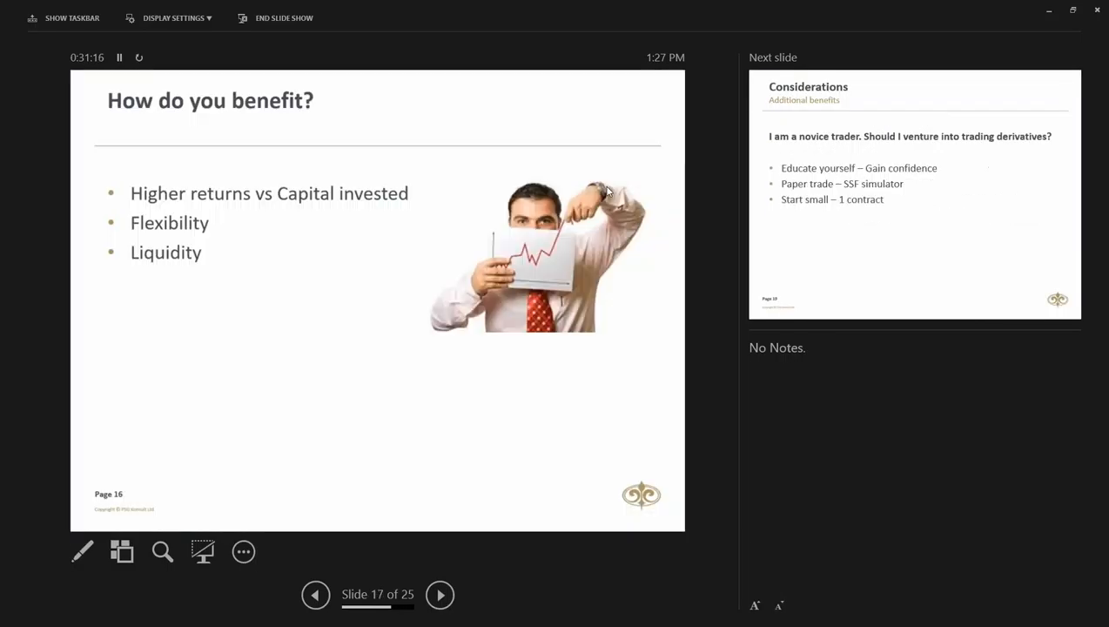
{"action": "left_click", "coordinate": [315, 595]}
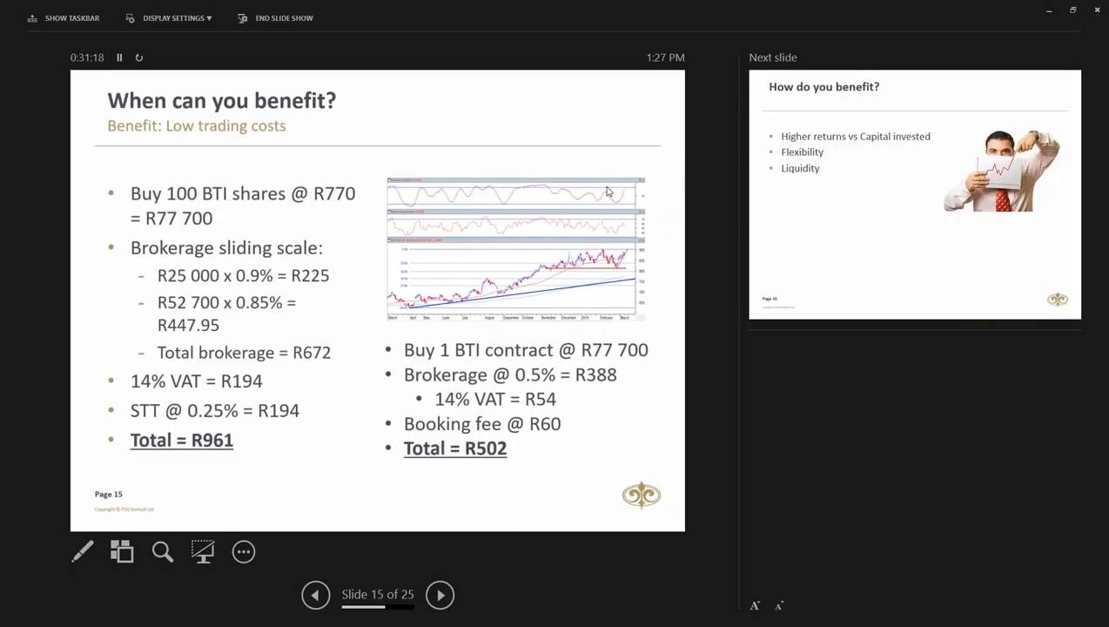